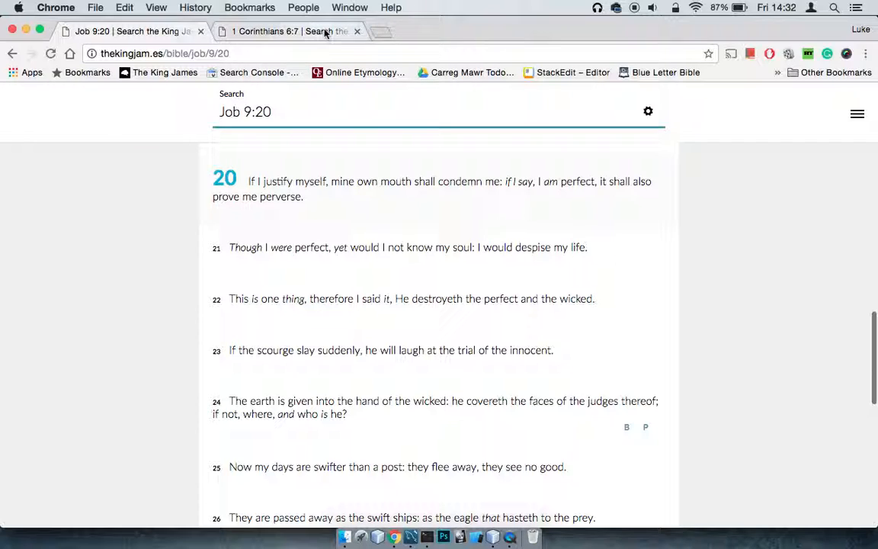
Step: Flip between the 1 Corinthians 6:7 and Job 9:20 pages, then open a new blank tab
left_click(267, 32)
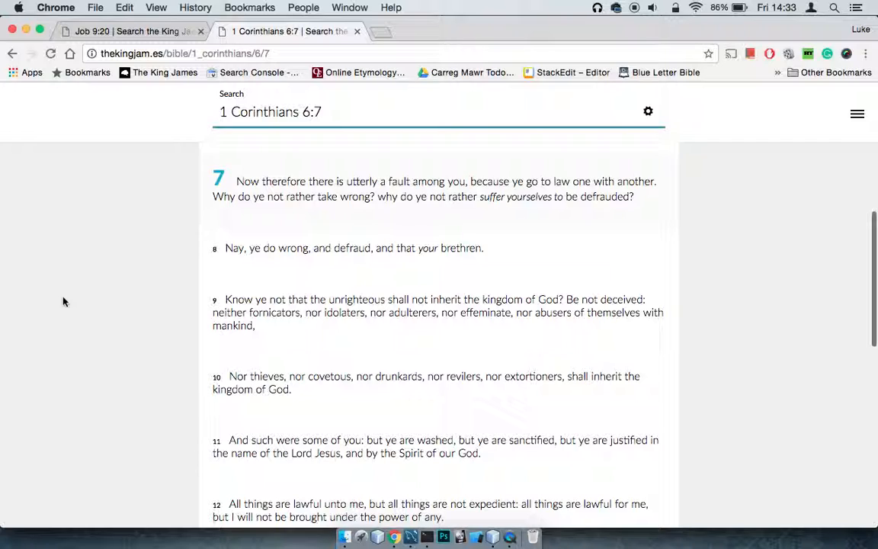
left_click(130, 31)
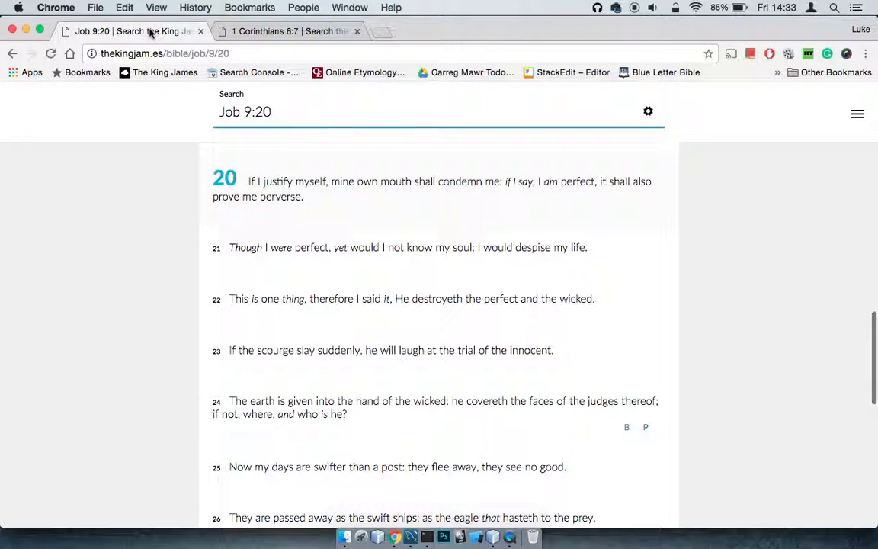
mouse_move(105, 317)
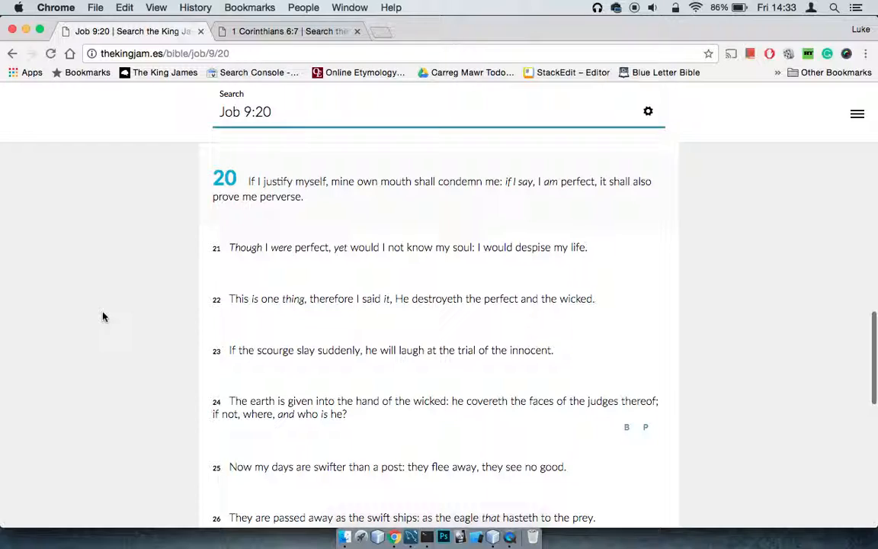
mouse_move(158, 168)
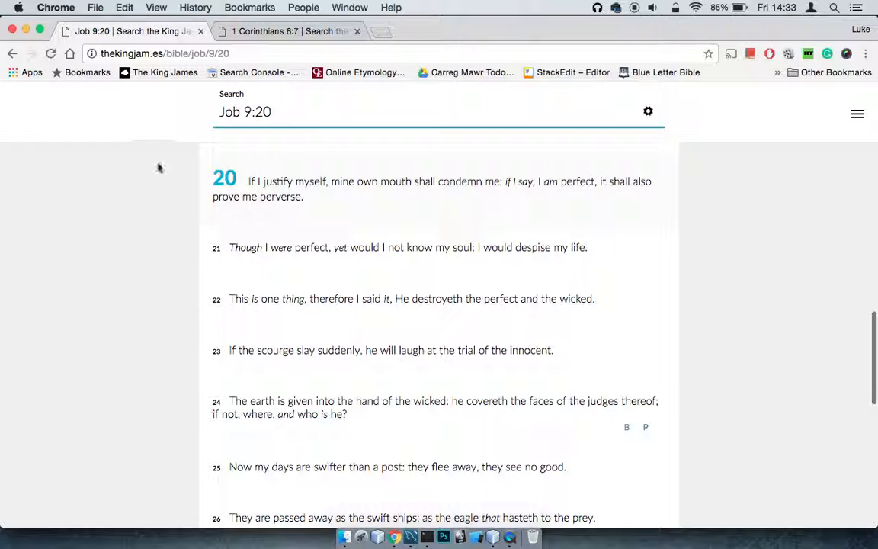
left_click(380, 31)
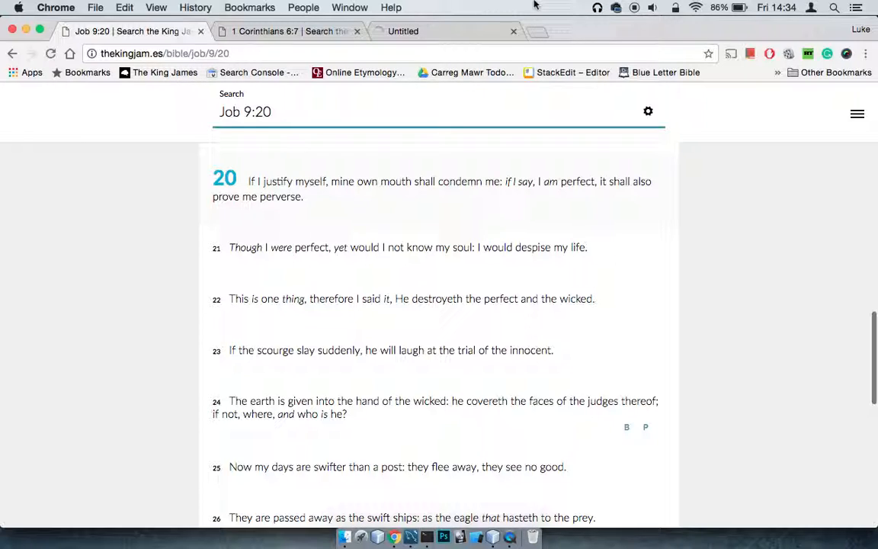
Step: Load The King James home page and search 'pride goeth destruction', returning Proverbs 16:18
left_click(446, 31)
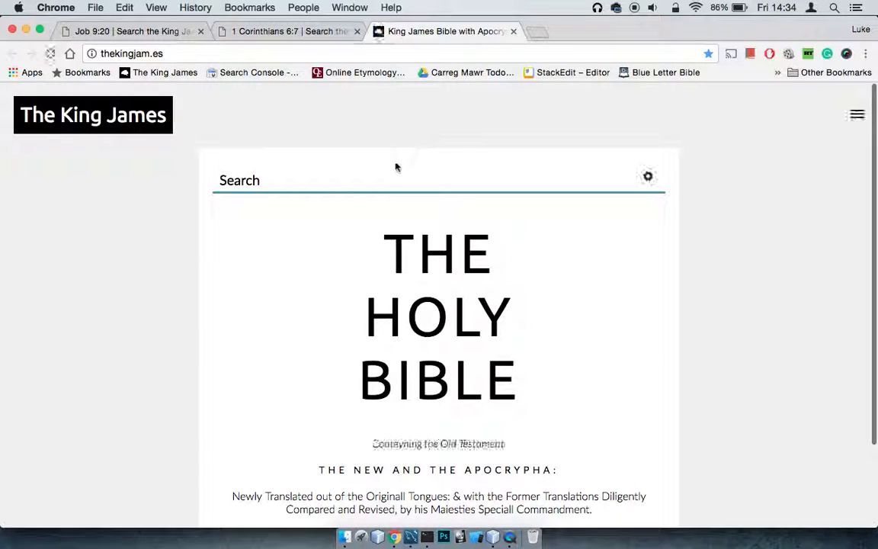
type("prid")
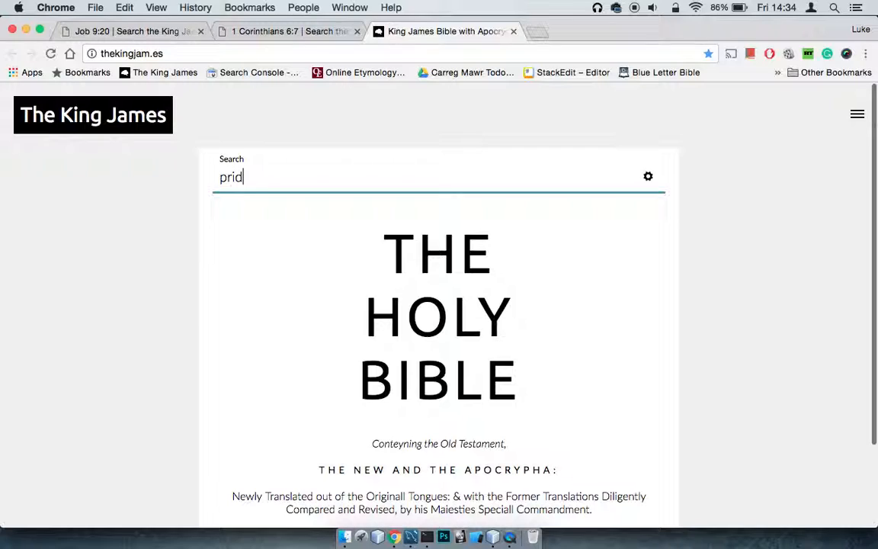
type("e goeth")
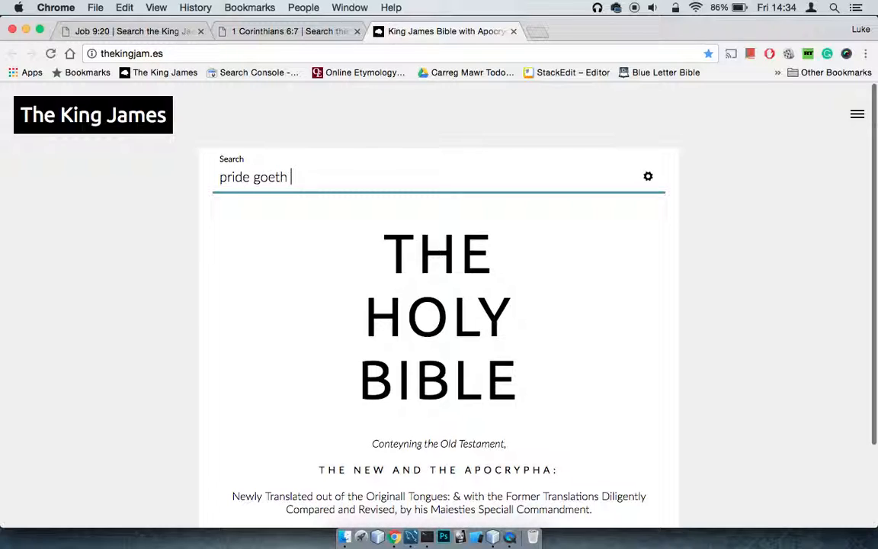
type("destructio")
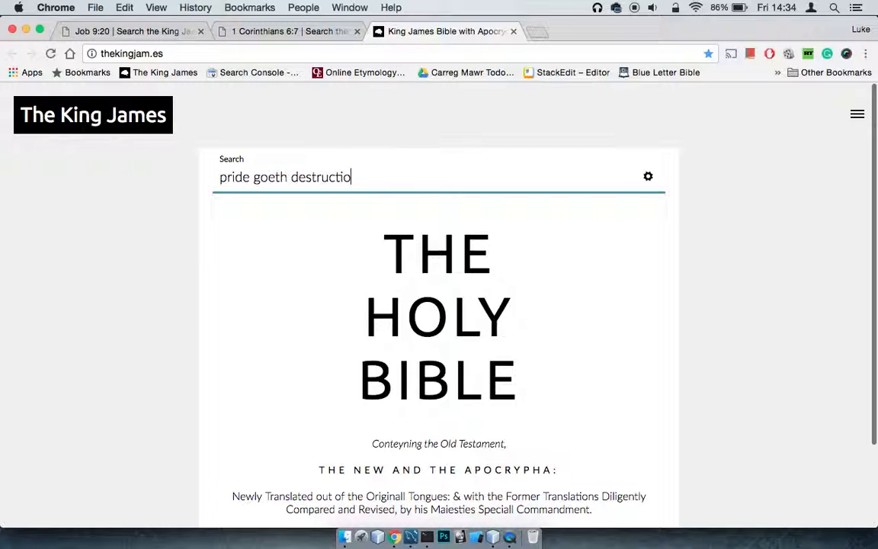
key("Return")
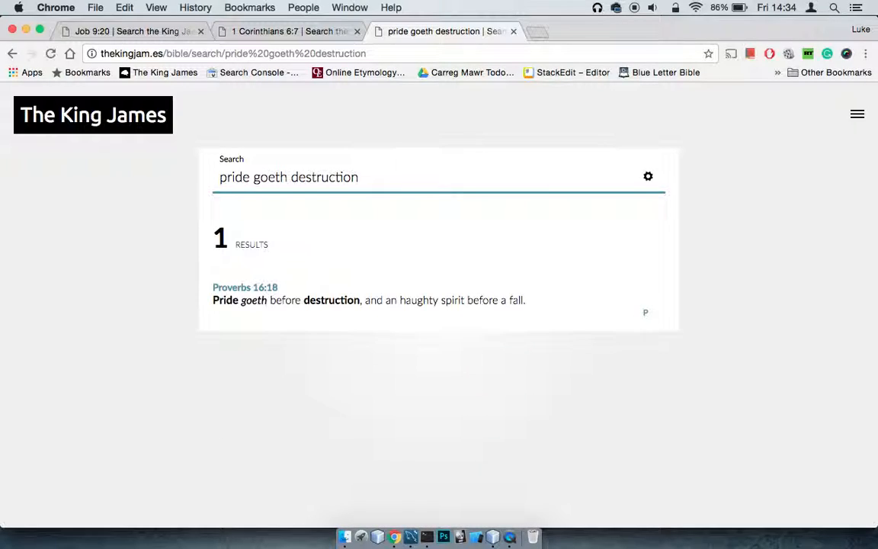